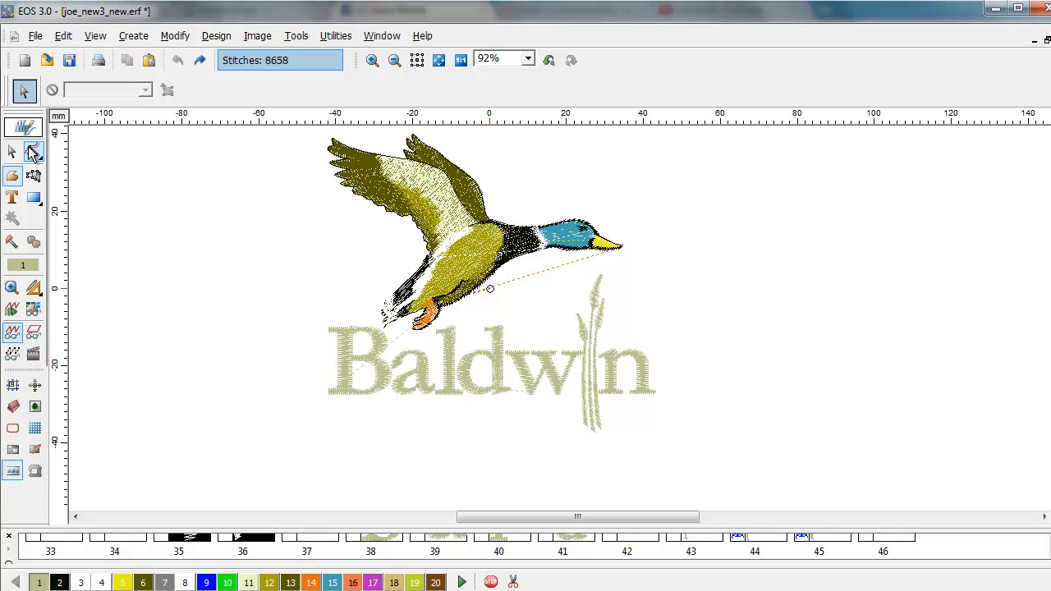
Select the final letter n of the word Baldwin.
{"action": "left_click", "coordinate": [33, 151]}
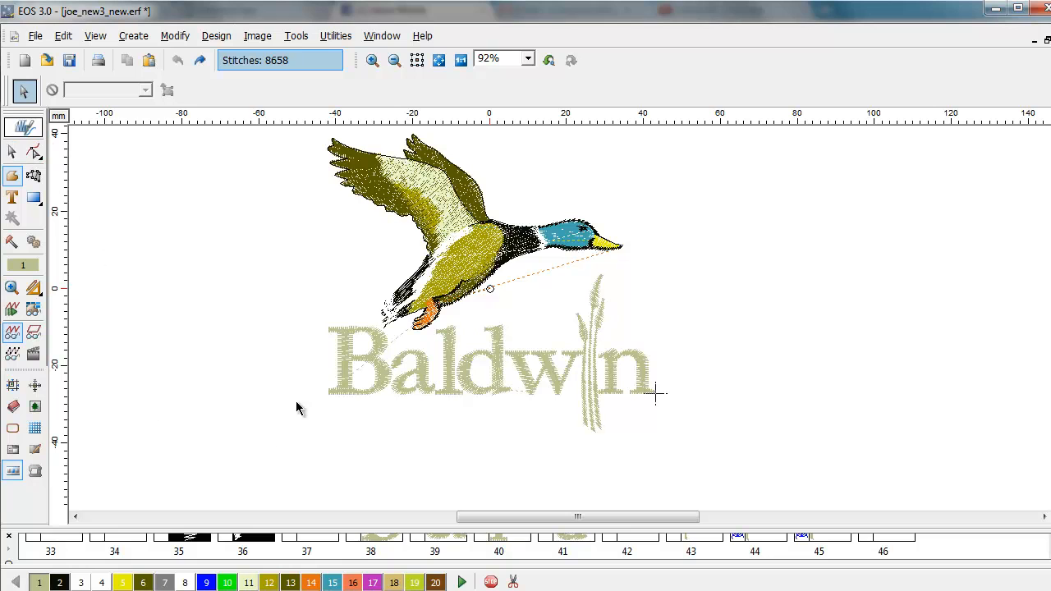
{"action": "mouse_move", "coordinate": [696, 351]}
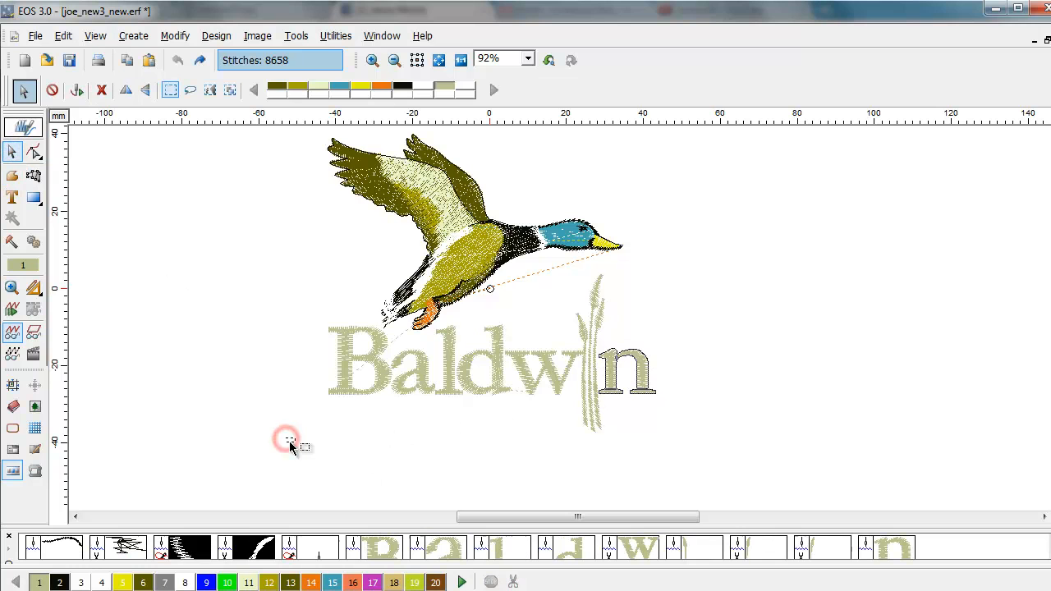
Marquee-select the whole Baldwin lettering together with the reed stalks.
{"action": "left_click_drag", "start_coordinate": [287, 440], "coordinate": [703, 362]}
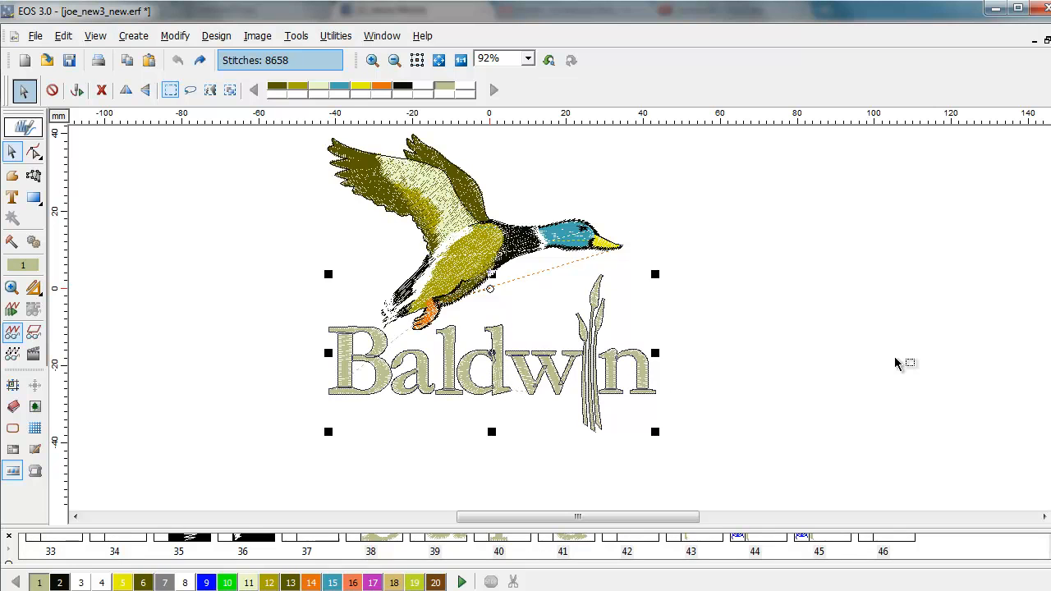
{"action": "mouse_move", "coordinate": [686, 318]}
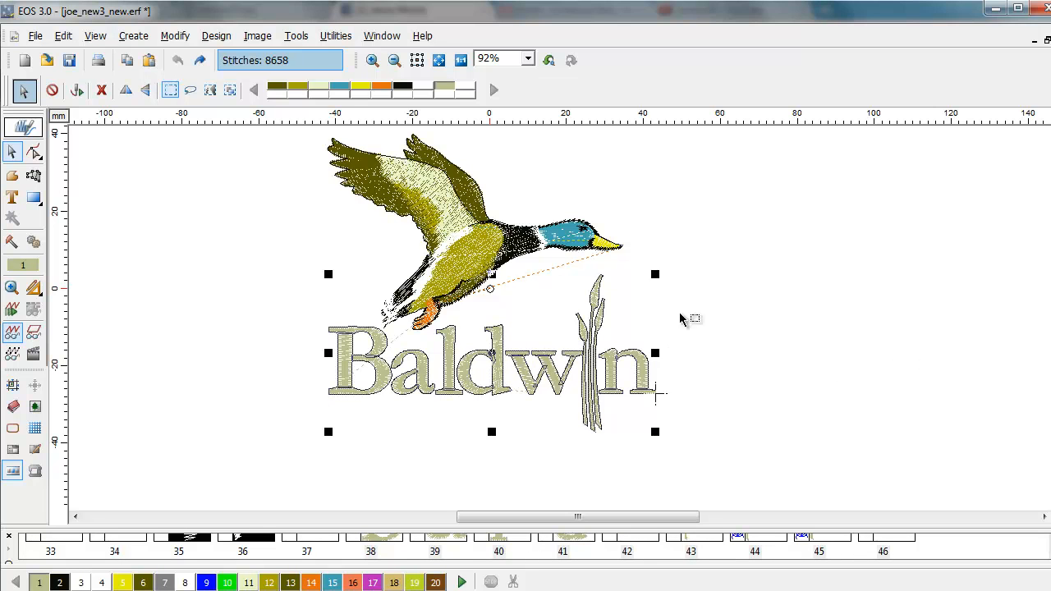
{"action": "mouse_move", "coordinate": [432, 427]}
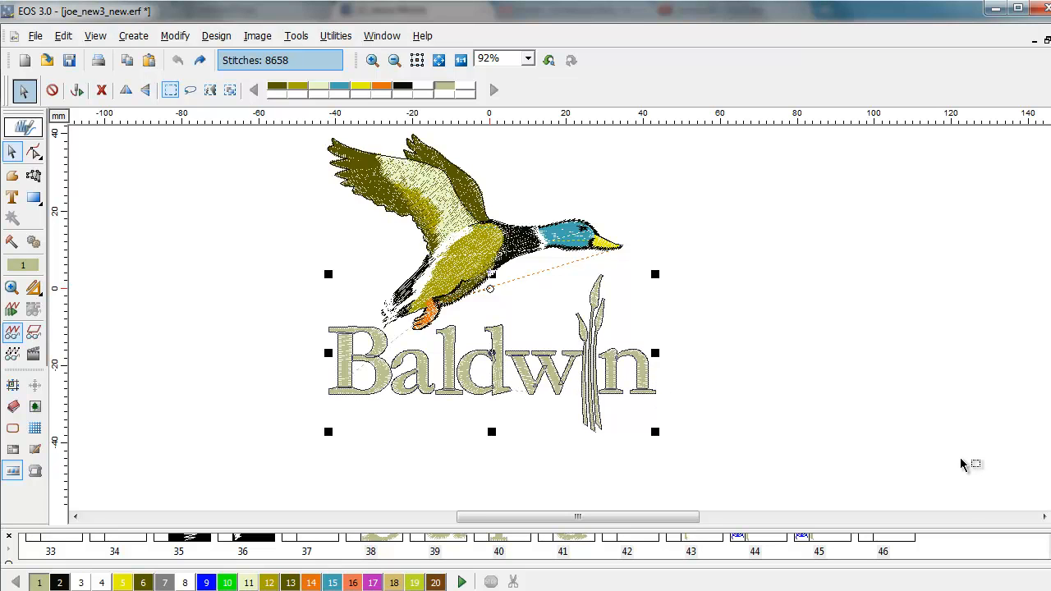
{"action": "mouse_move", "coordinate": [657, 394]}
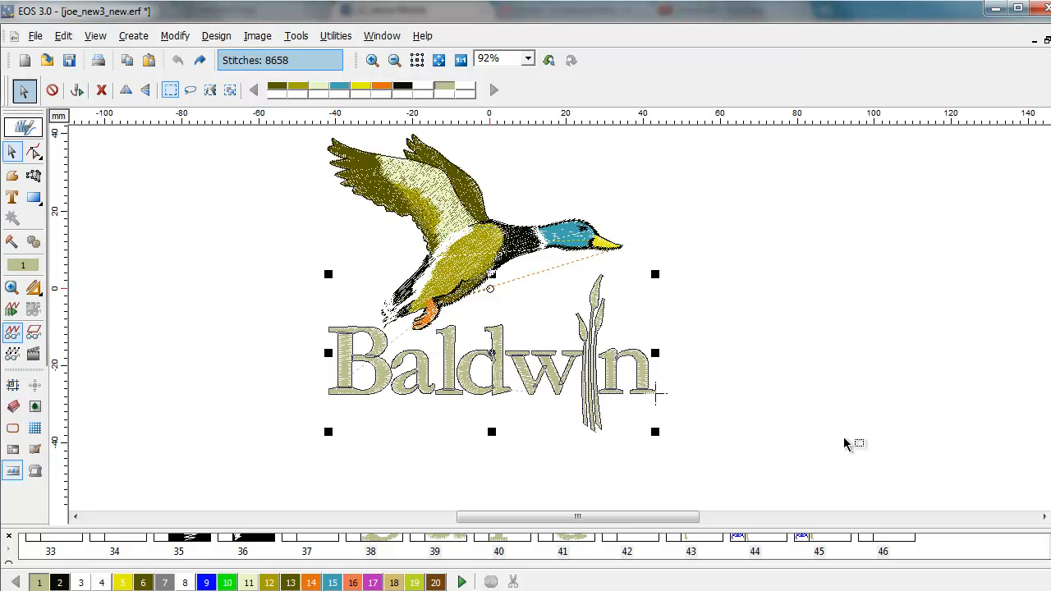
{"action": "mouse_move", "coordinate": [501, 374]}
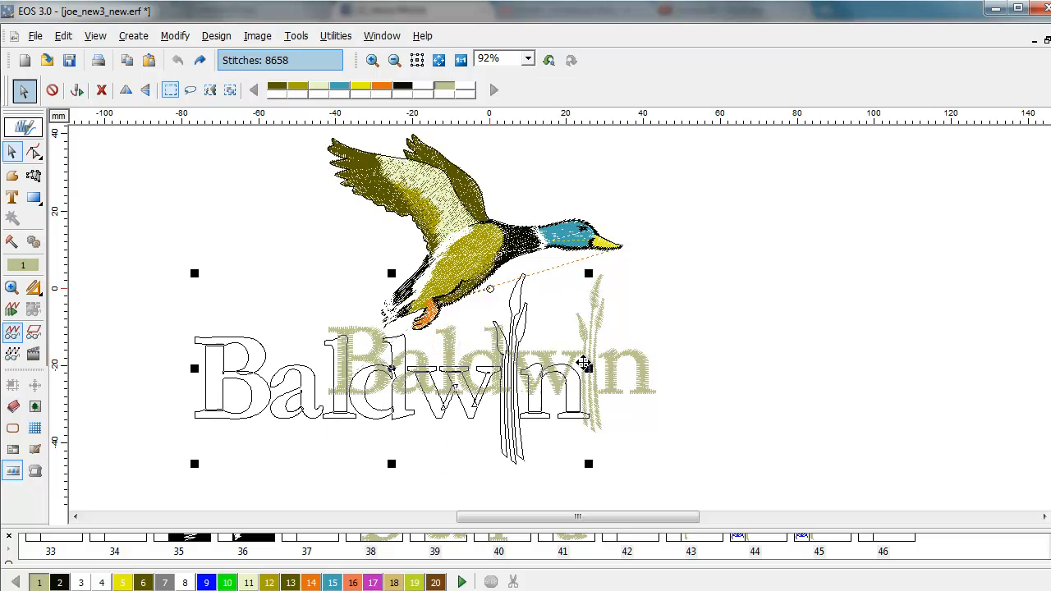
{"action": "left_click_drag", "start_coordinate": [588, 365], "coordinate": [808, 369]}
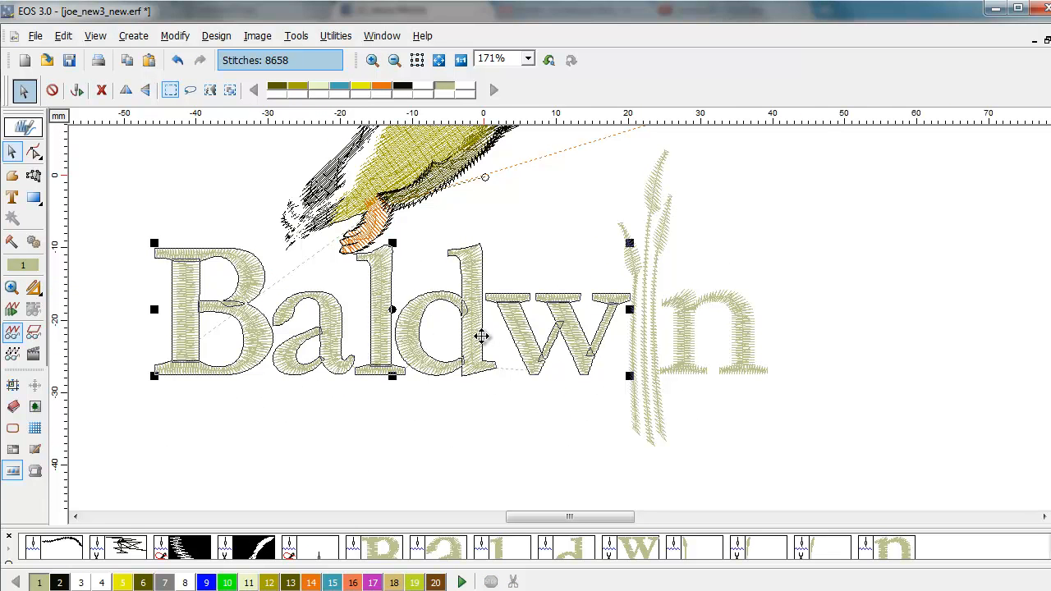
{"action": "mouse_move", "coordinate": [492, 399]}
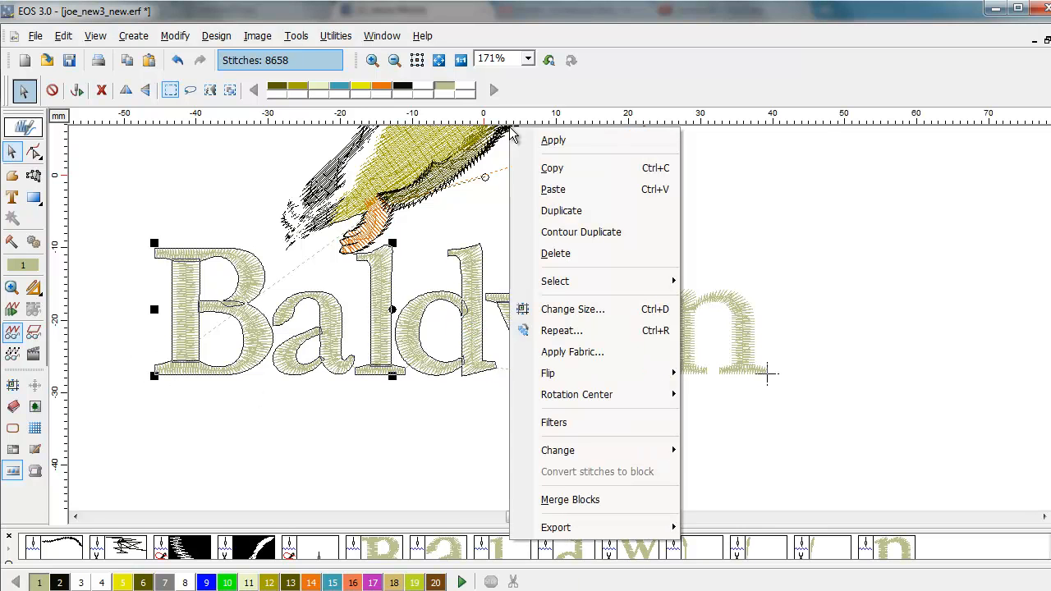
{"action": "mouse_move", "coordinate": [558, 450]}
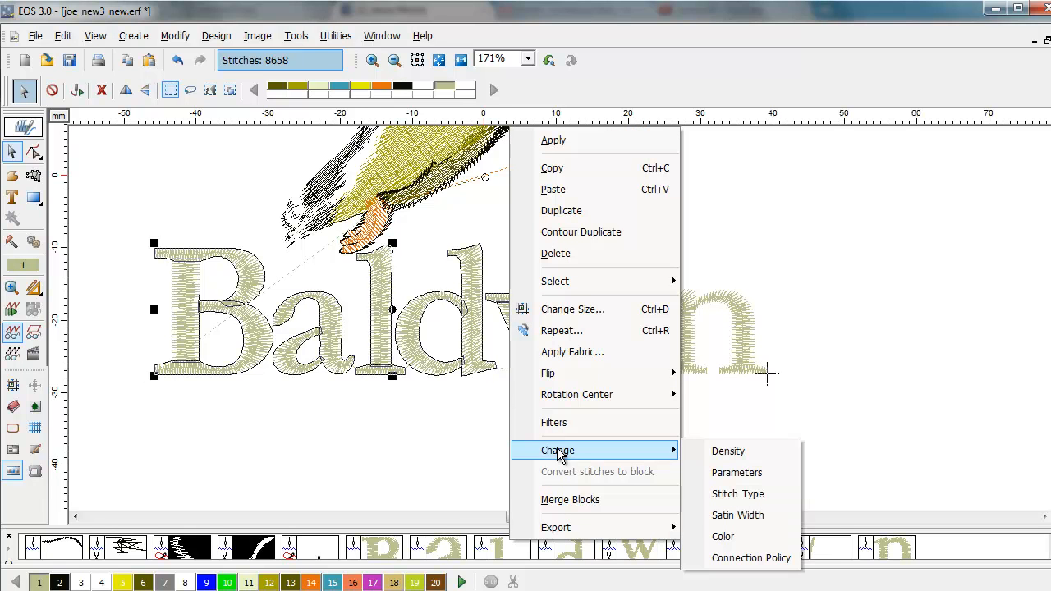
{"action": "mouse_move", "coordinate": [738, 515]}
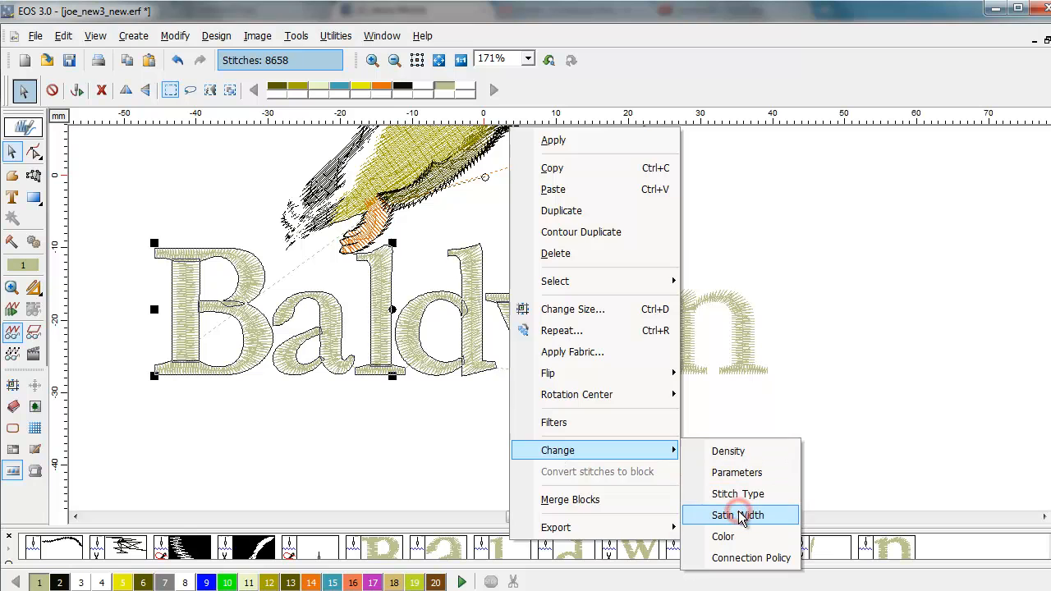
Stretch the Baldw letters' satin width by Percentage at -15 with Top and Bottom.
{"action": "left_click", "coordinate": [736, 516]}
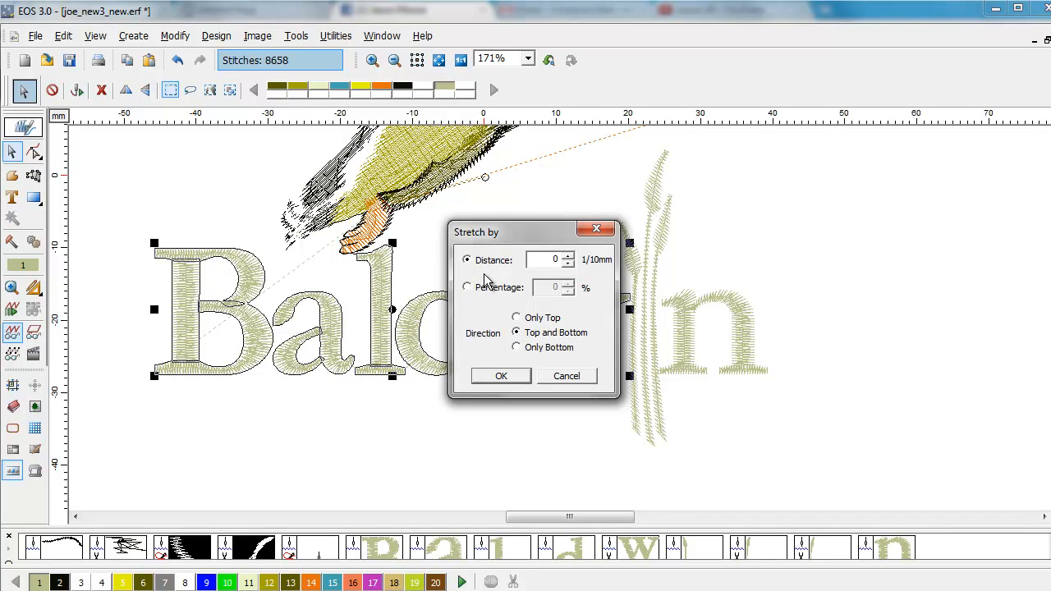
{"action": "left_click", "coordinate": [467, 286]}
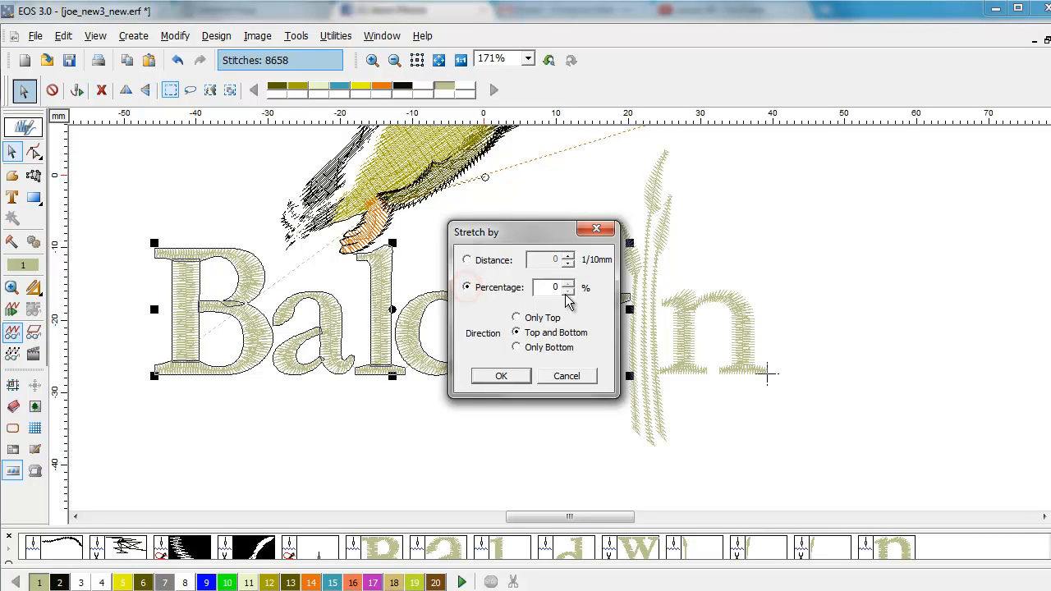
{"action": "left_click", "coordinate": [566, 291]}
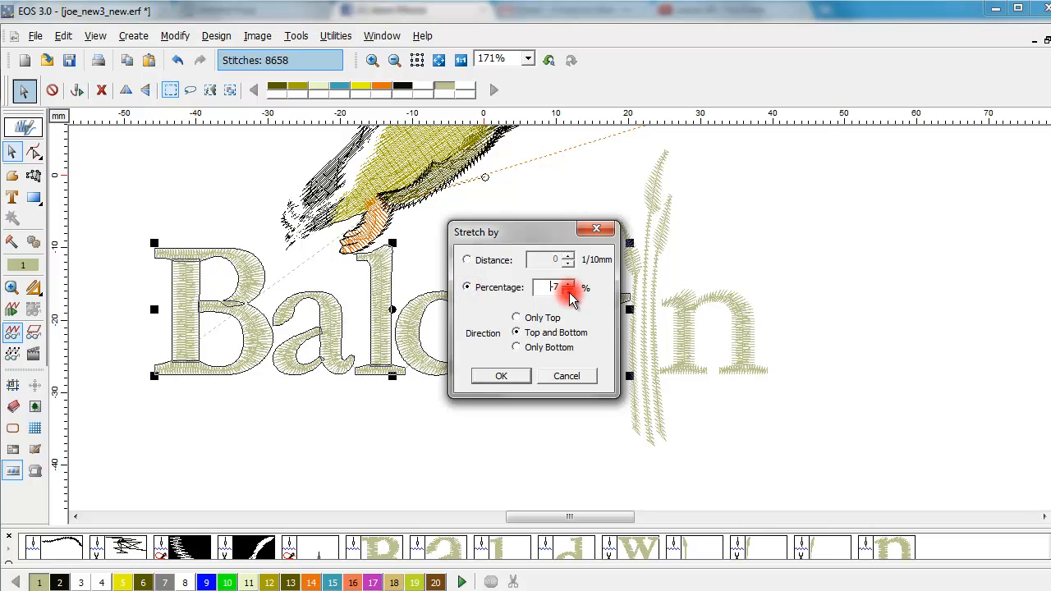
{"action": "left_click", "coordinate": [568, 293]}
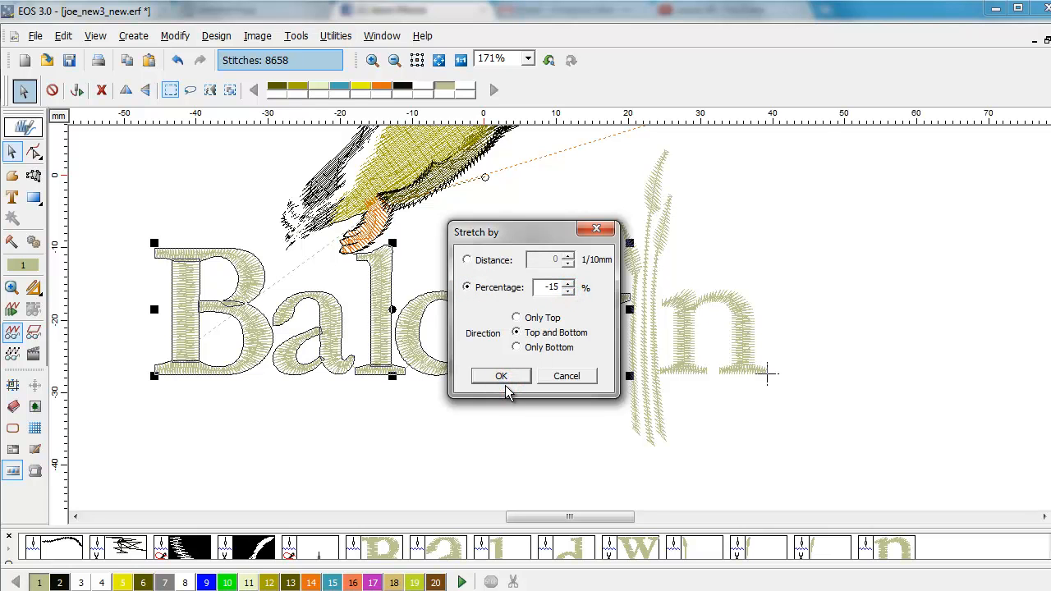
{"action": "left_click", "coordinate": [499, 375]}
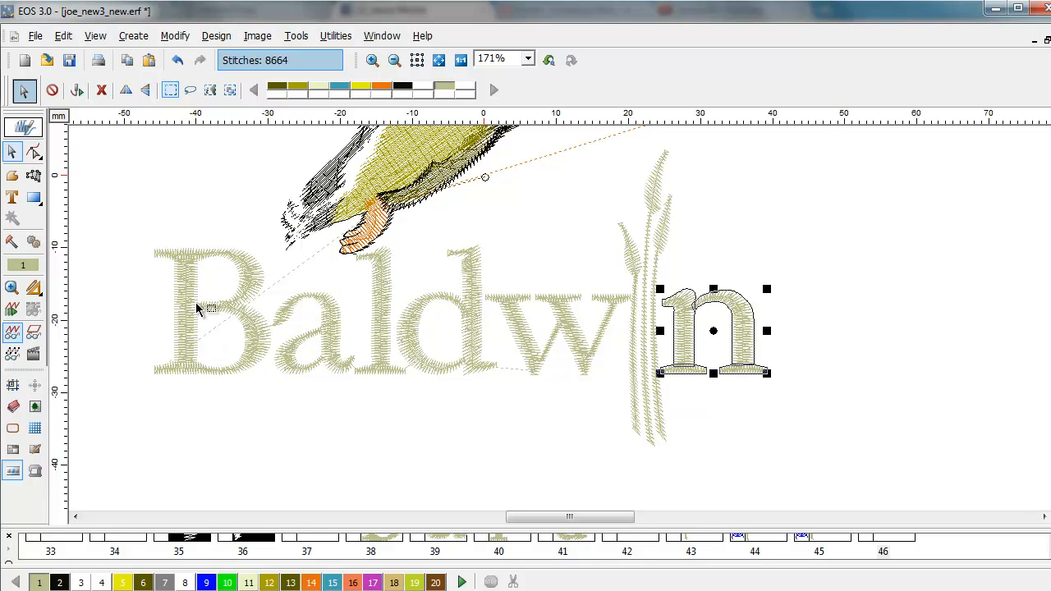
Apply the same -15 percent satin-width stretch to the letter n via Change > Satin Width.
{"action": "right_click", "coordinate": [713, 319]}
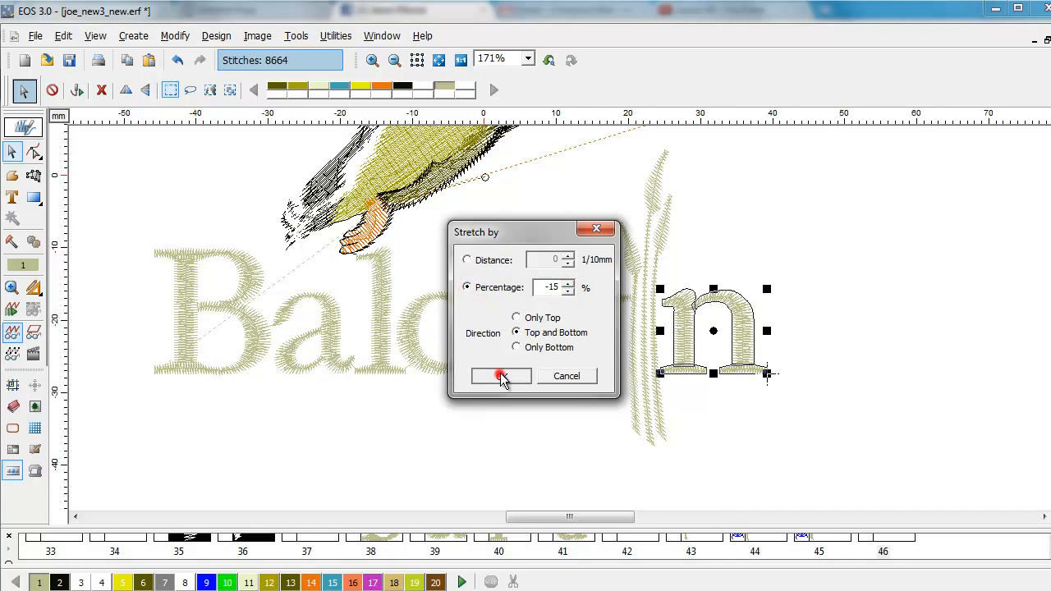
{"action": "left_click", "coordinate": [499, 376]}
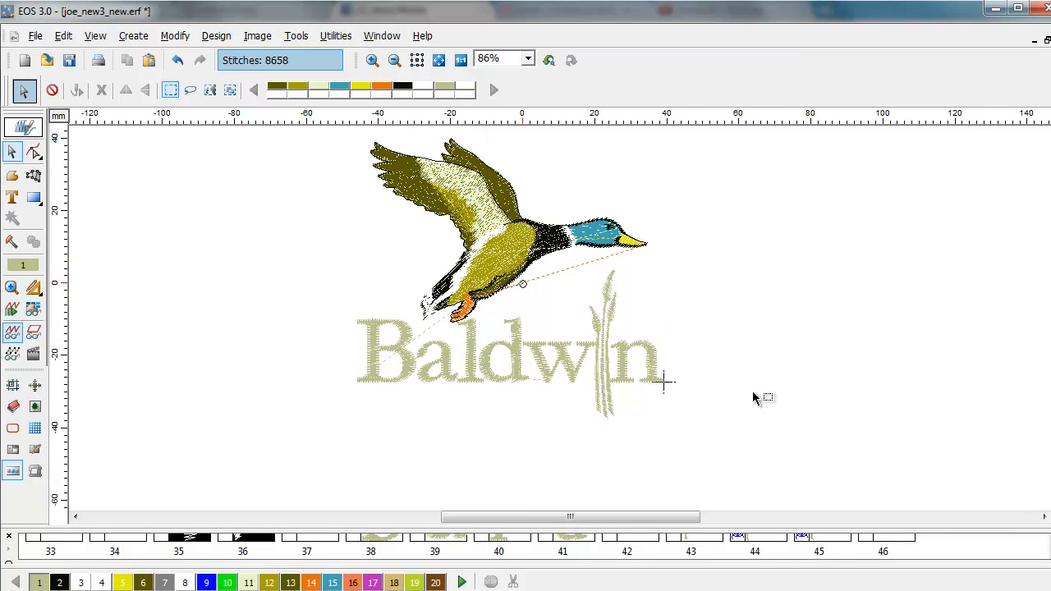